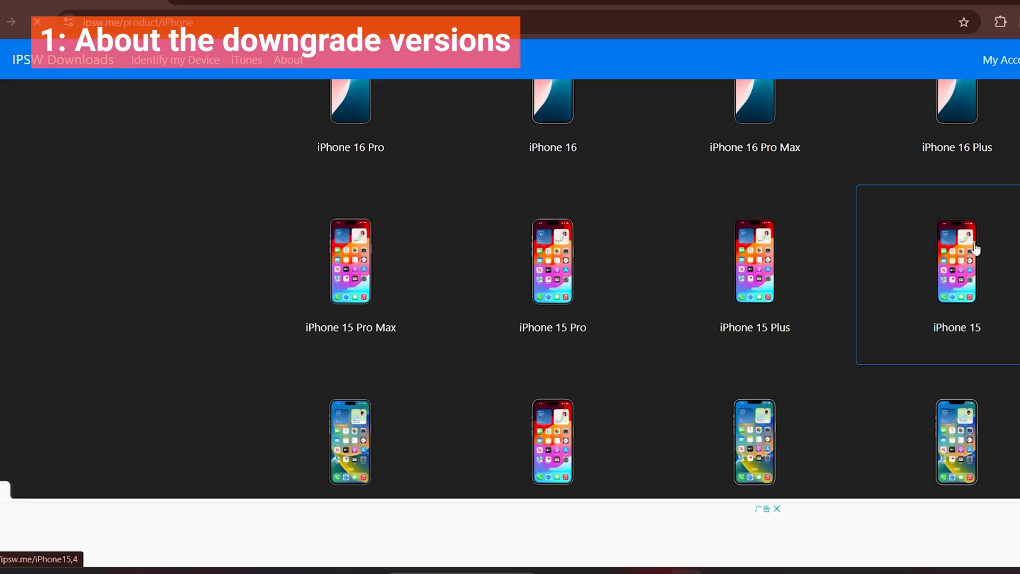
- Check the iPhone 15 firmware page: only iOS 18.0 and 17.7 still signed, older iOS 17 builds unsigned
{"action": "left_click", "coordinate": [957, 261]}
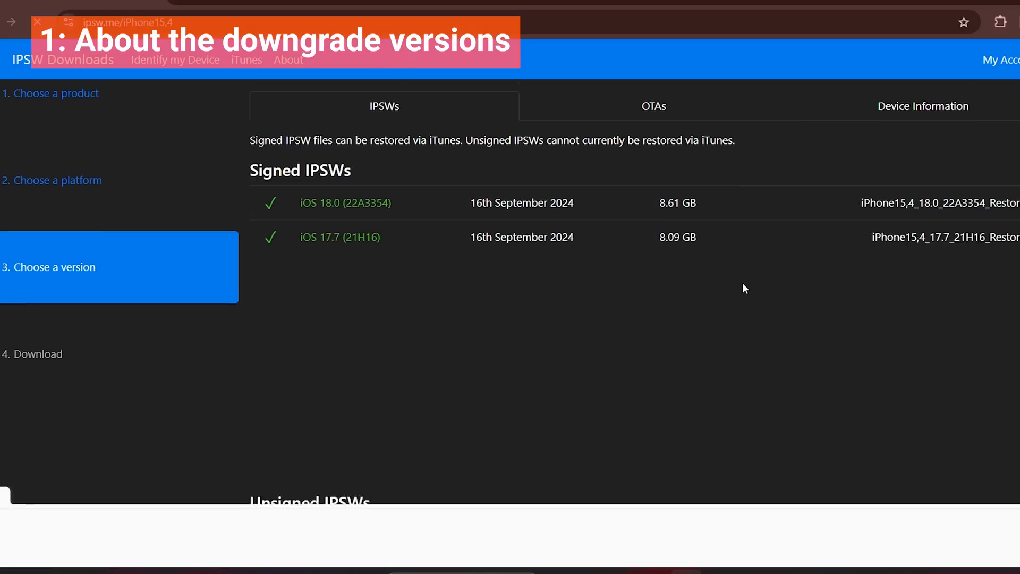
{"action": "scroll", "scroll_direction": "down", "scroll_amount": 3}
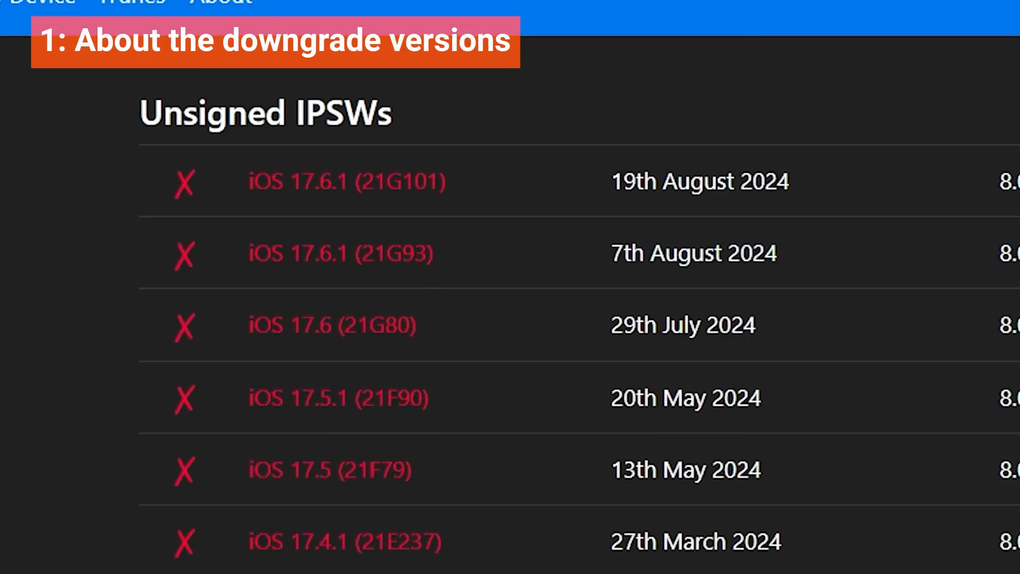
{"action": "scroll", "scroll_direction": "down", "scroll_amount": 3}
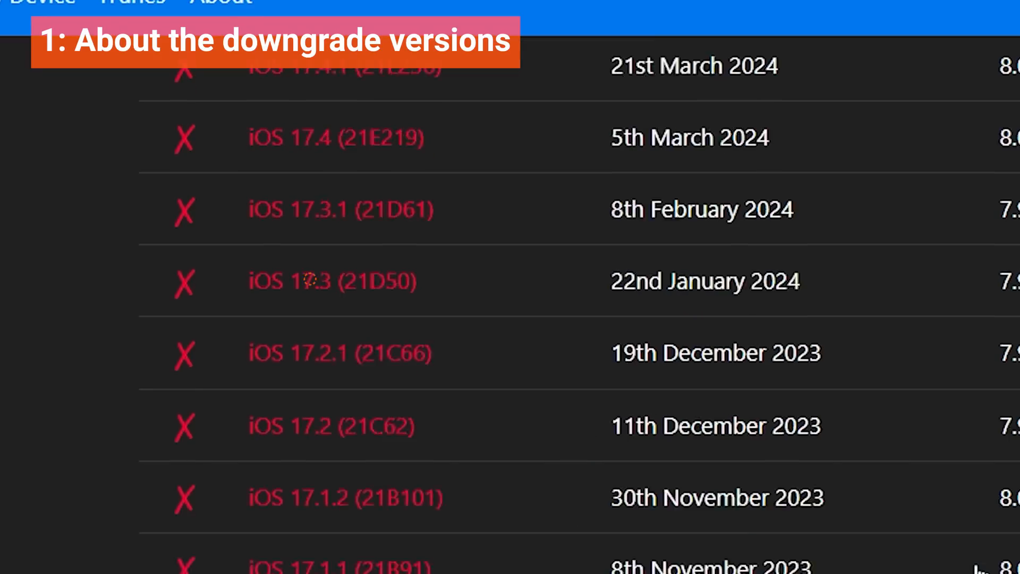
{"action": "scroll", "scroll_direction": "up", "scroll_amount": 3}
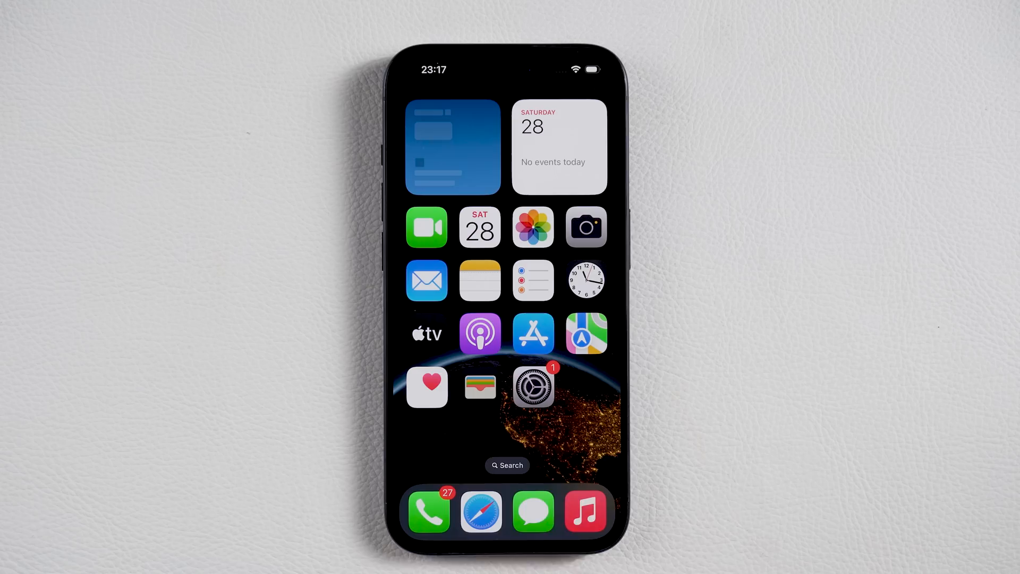
- Switch off Find My iPhone in Settings and confirm with the Apple Account password
{"action": "left_click", "coordinate": [533, 387]}
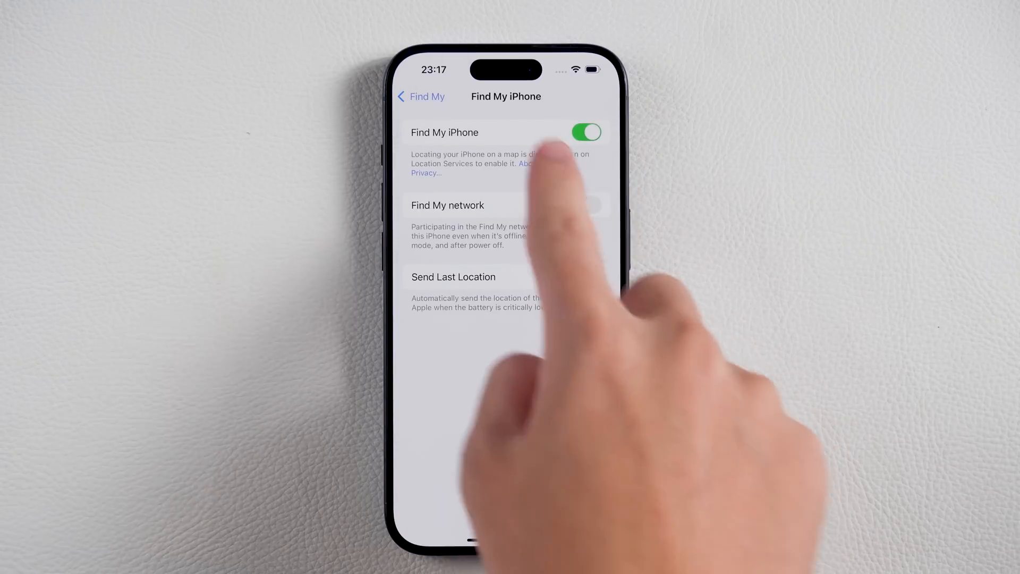
{"action": "left_click", "coordinate": [587, 132]}
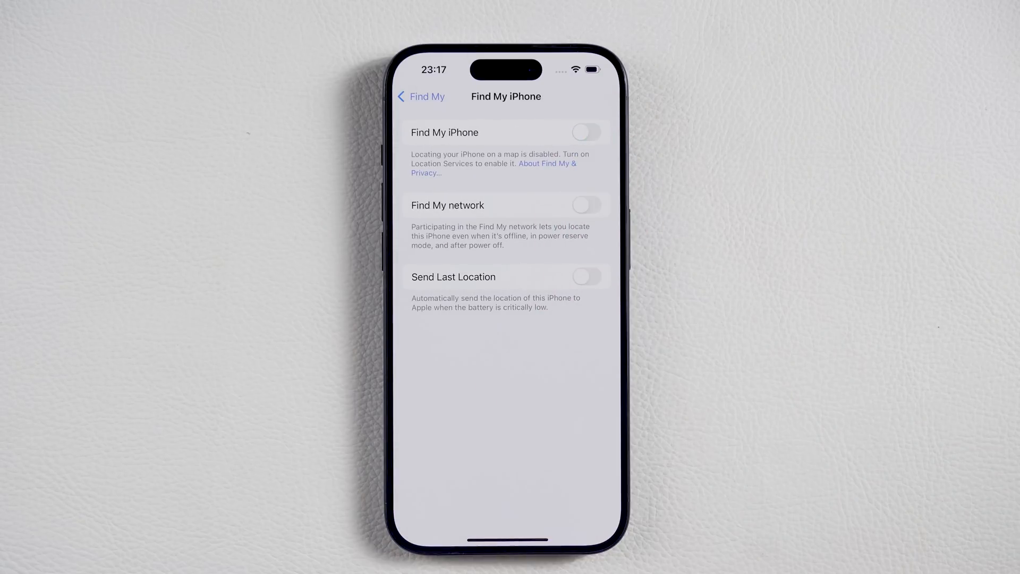
{"action": "left_click", "coordinate": [586, 132]}
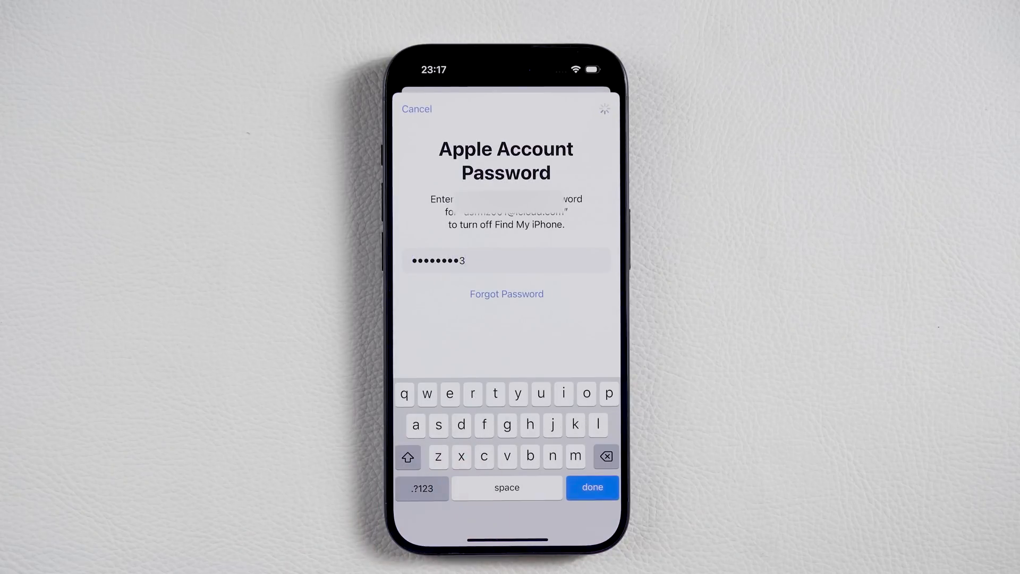
{"action": "left_click", "coordinate": [591, 488]}
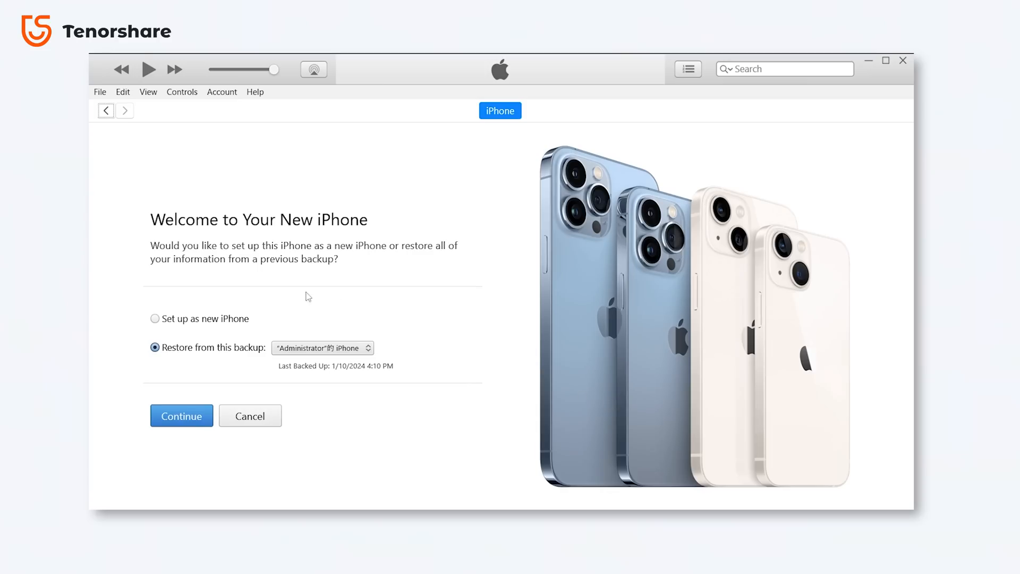
- Set the iPhone up as new in iTunes and reach its summary showing iOS 18.0
{"action": "left_click", "coordinate": [155, 318]}
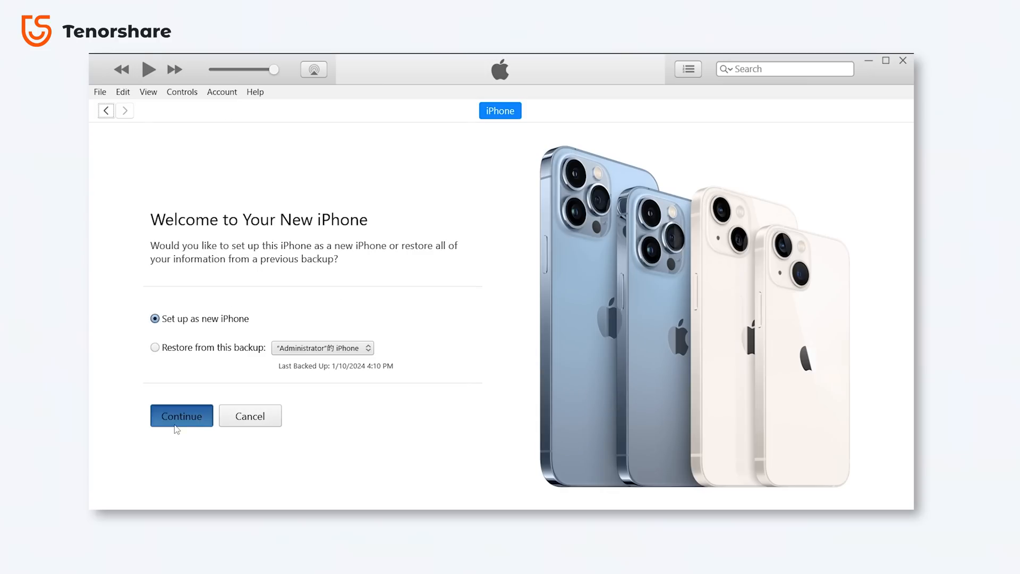
{"action": "left_click", "coordinate": [181, 415]}
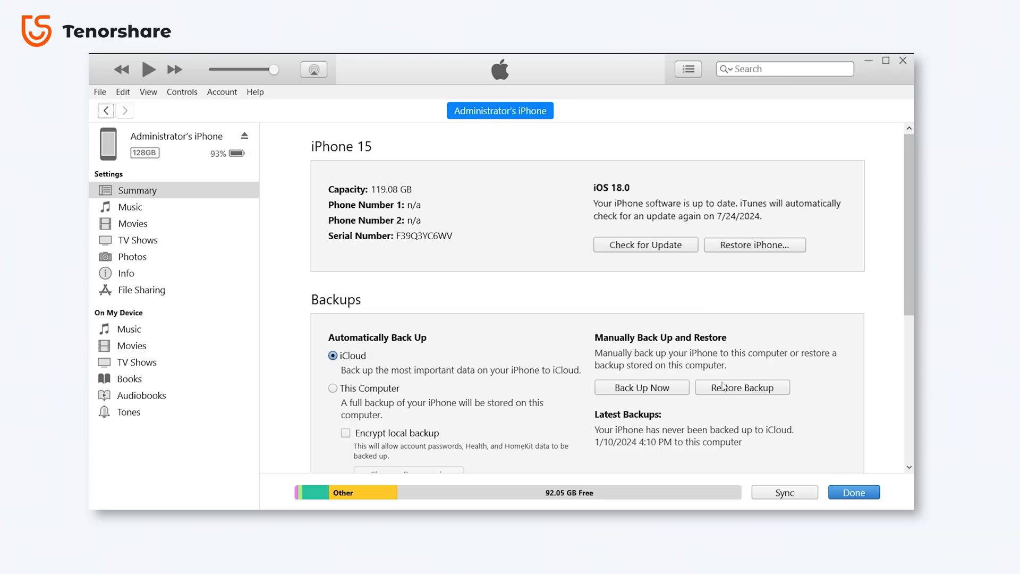
{"action": "left_click", "coordinate": [640, 387]}
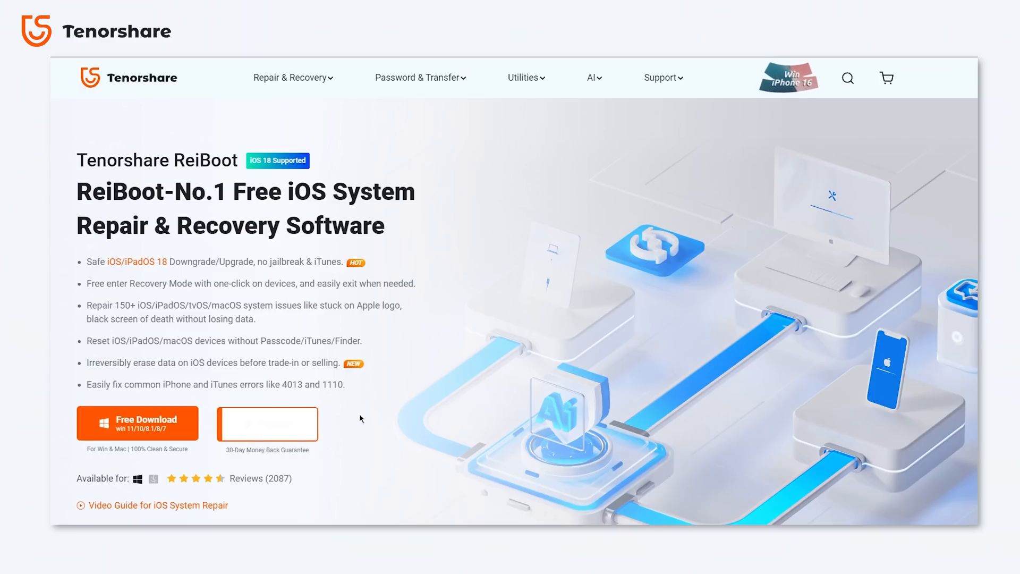
{"action": "scroll", "scroll_direction": "down", "scroll_amount": 3}
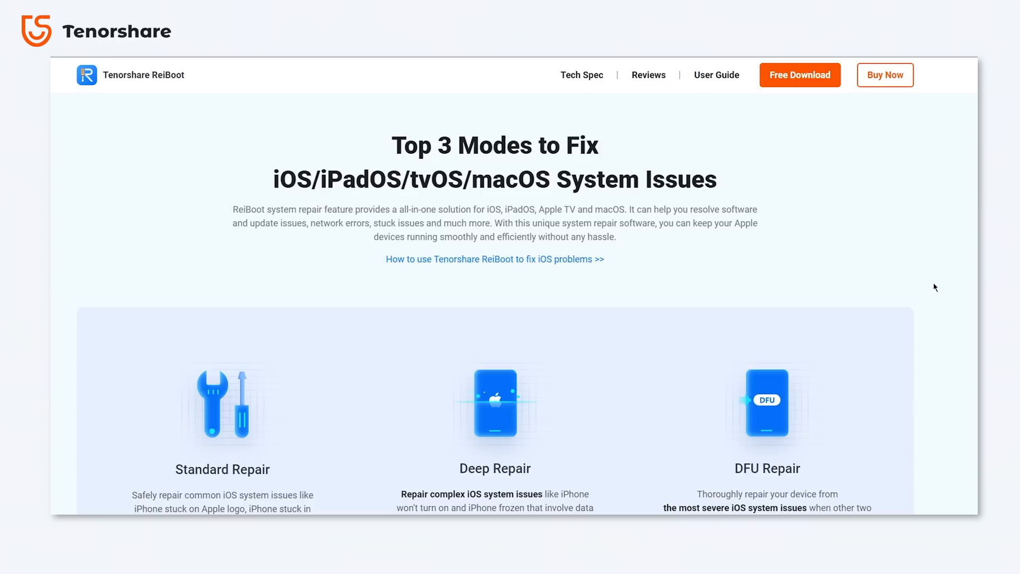
{"action": "scroll", "scroll_direction": "down", "scroll_amount": 3}
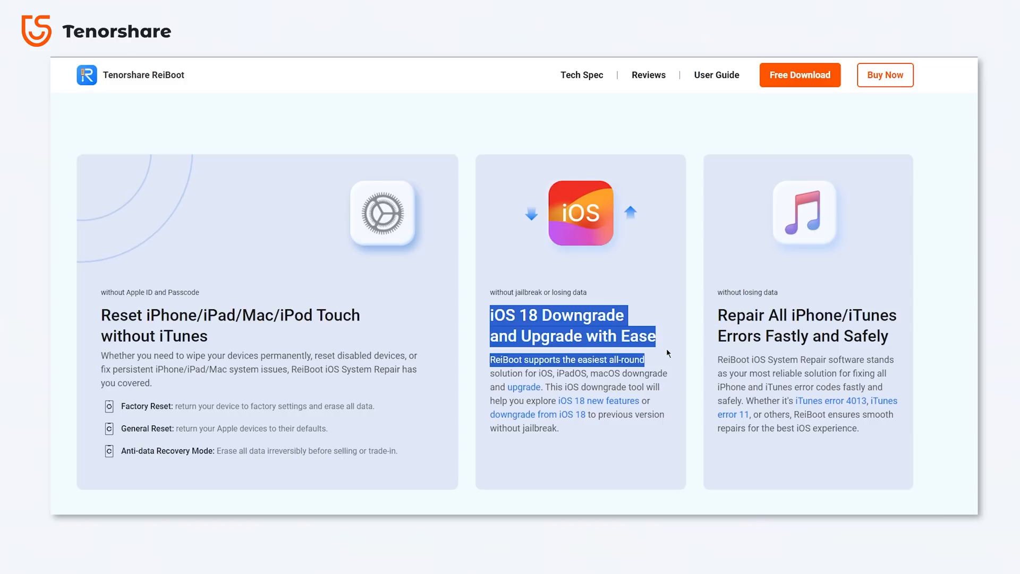
{"action": "mouse_move", "coordinate": [670, 351]}
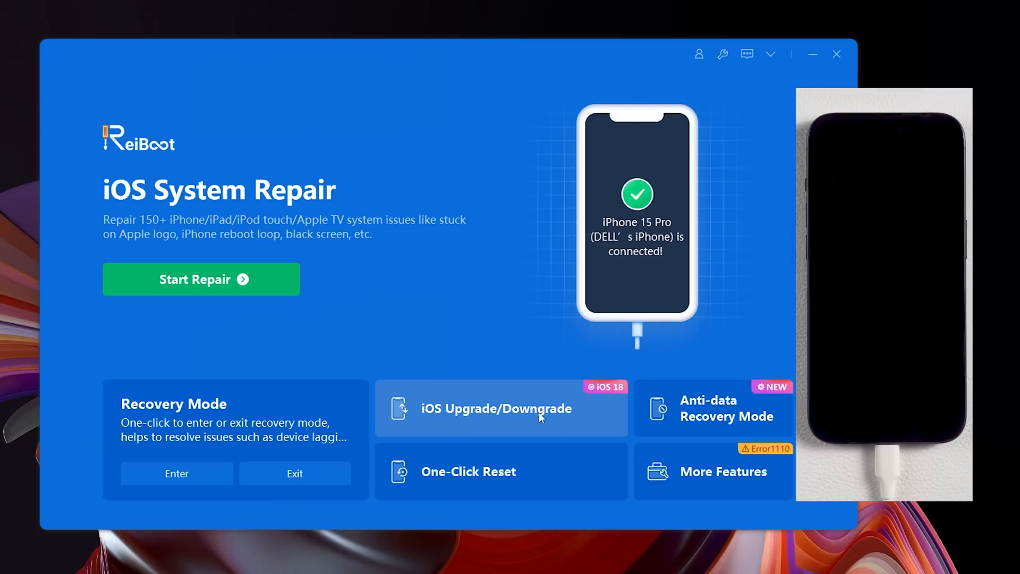
- Choose the Downgrade mode in ReiBoot's iOS Upgrade/Downgrade feature for the iPhone 15 Pro
{"action": "left_click", "coordinate": [496, 408]}
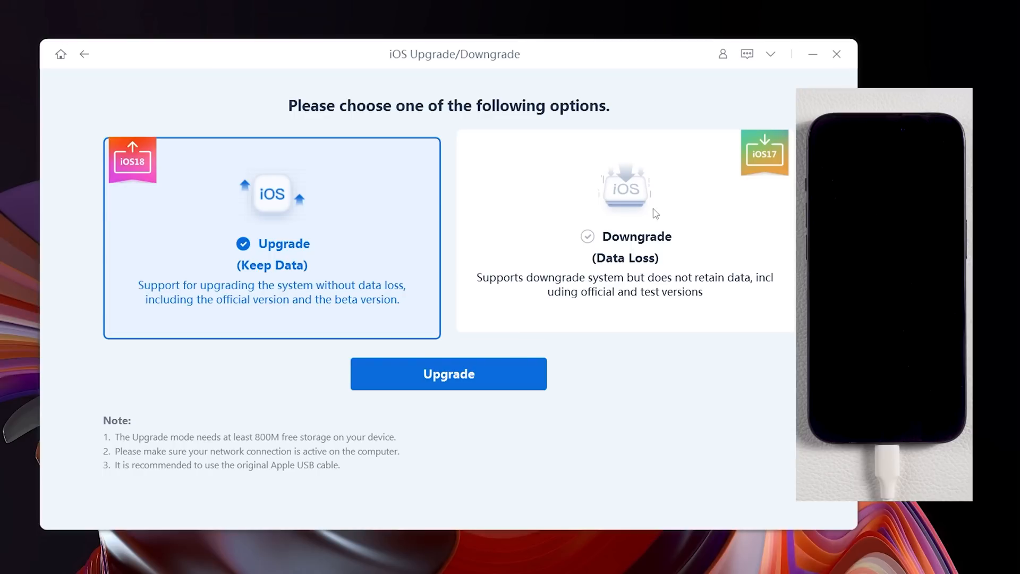
{"action": "left_click", "coordinate": [624, 237]}
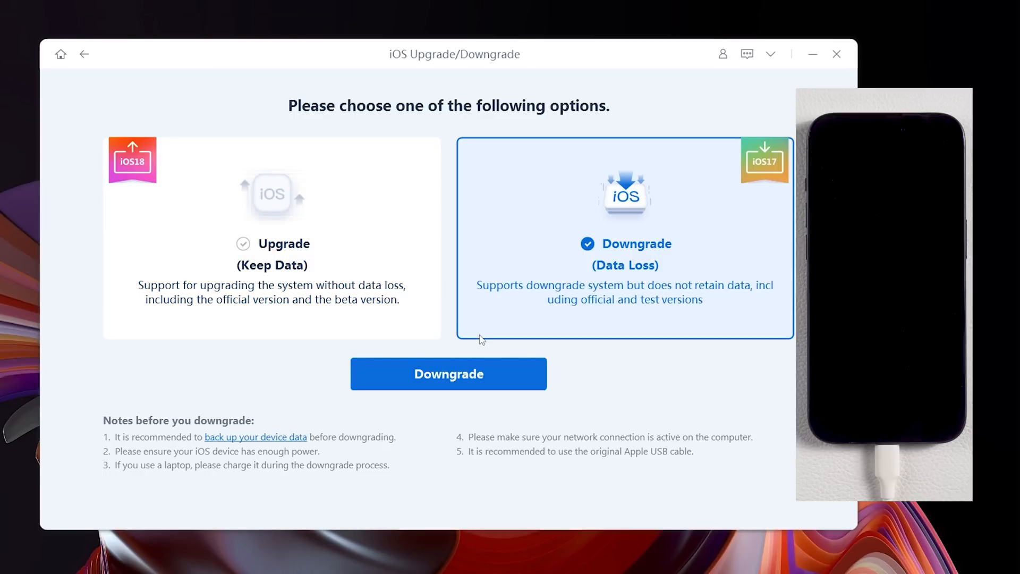
{"action": "left_click", "coordinate": [449, 373]}
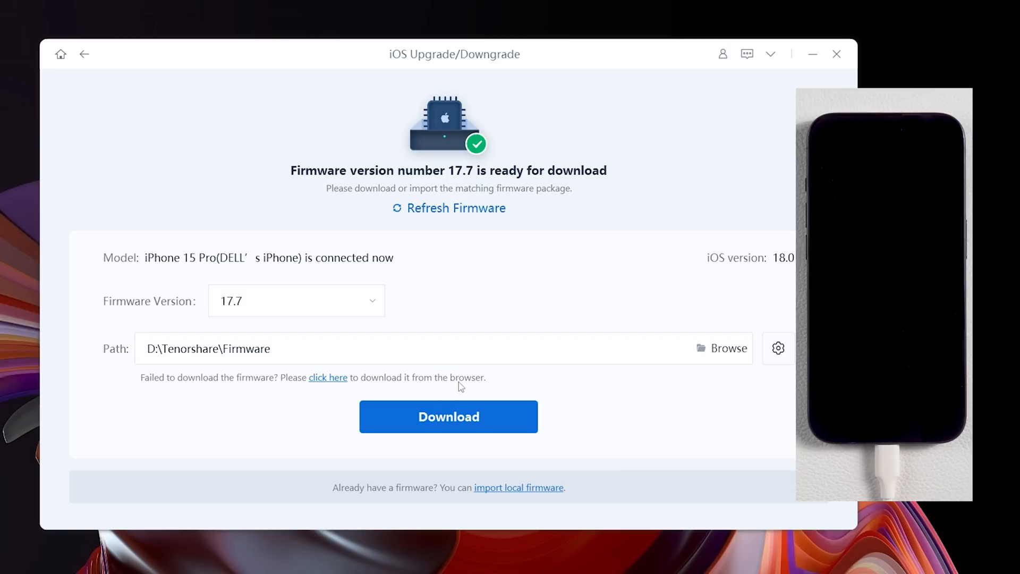
{"action": "mouse_move", "coordinate": [465, 413]}
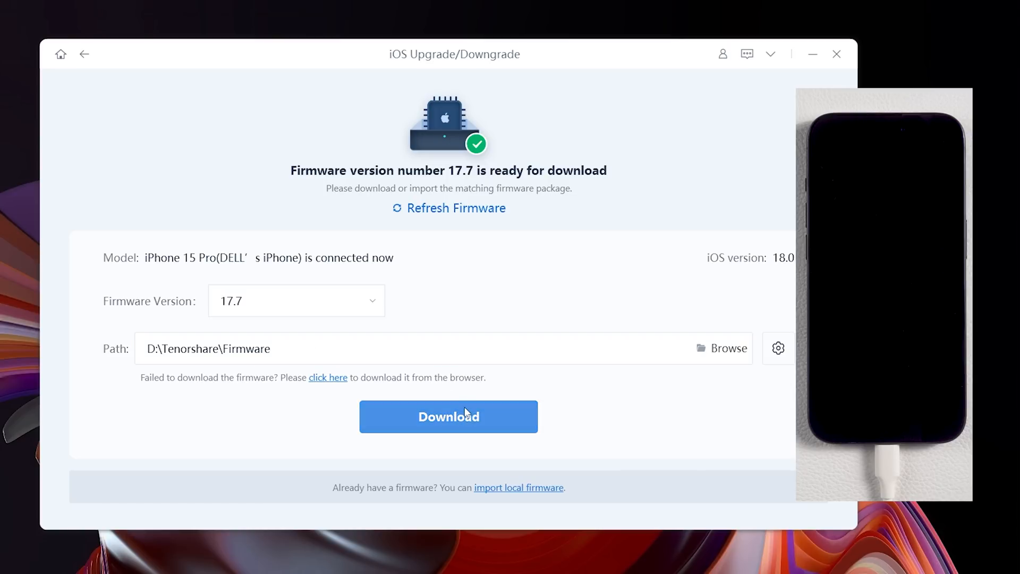
- Download the iOS 17.7 firmware, start the downgrade and accept the data-erasing warning
{"action": "left_click", "coordinate": [449, 416]}
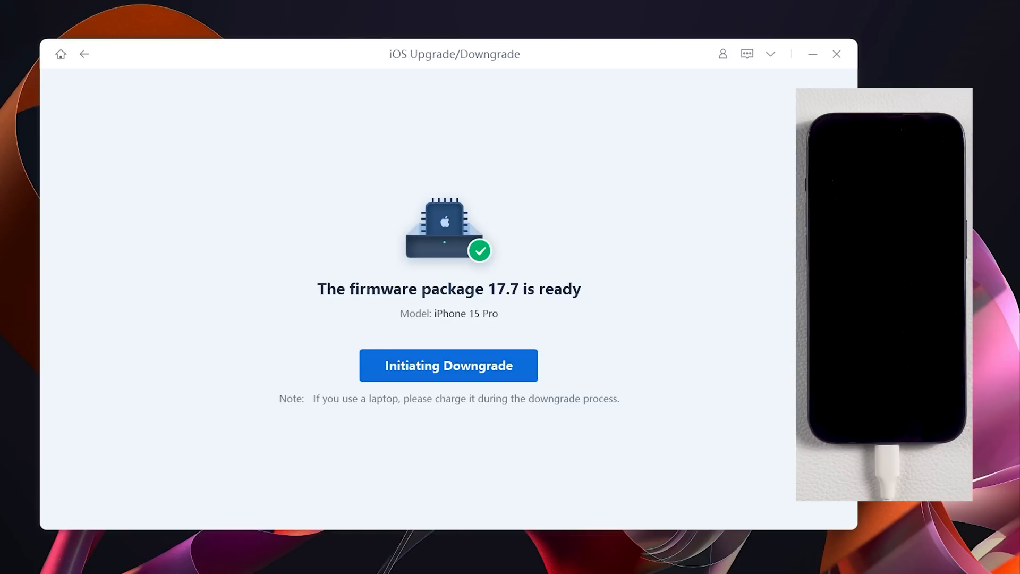
{"action": "mouse_move", "coordinate": [413, 353]}
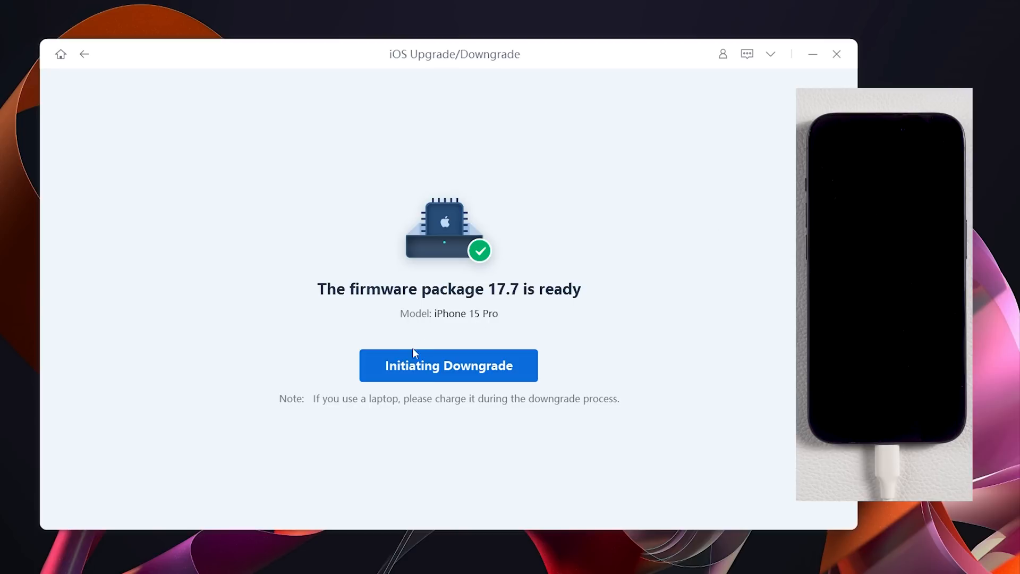
{"action": "left_click", "coordinate": [448, 364]}
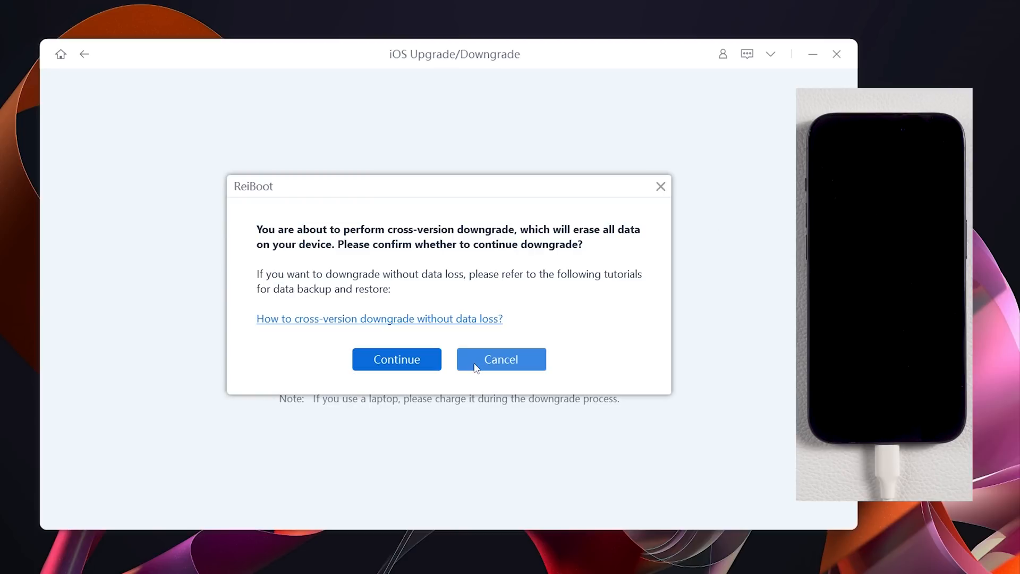
{"action": "left_click", "coordinate": [396, 359]}
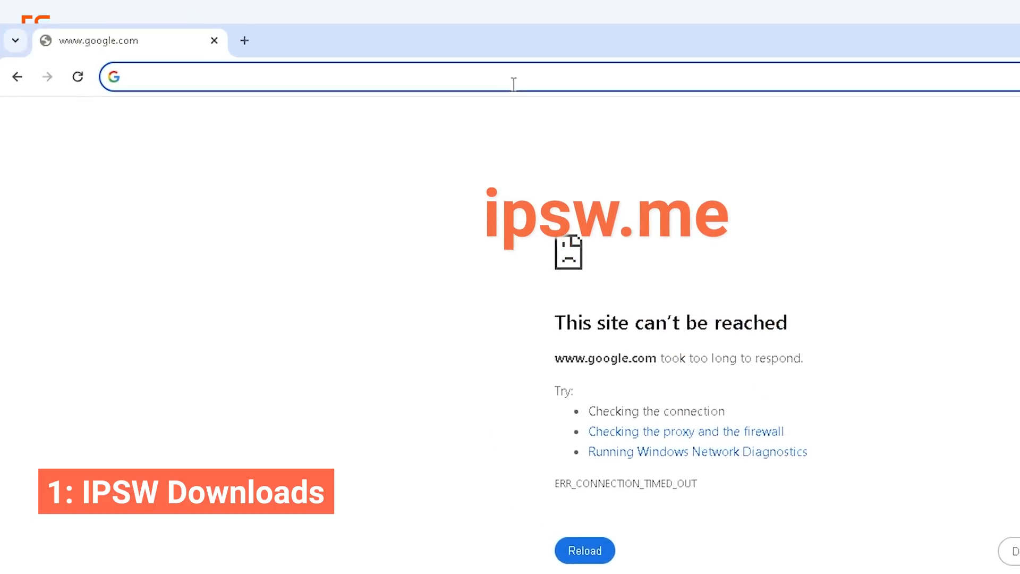
- Go to ipsw.me and pick the iPhone model from the product grid to see its firmware
{"action": "type", "text": "ipsw.me/product/iPhone"}
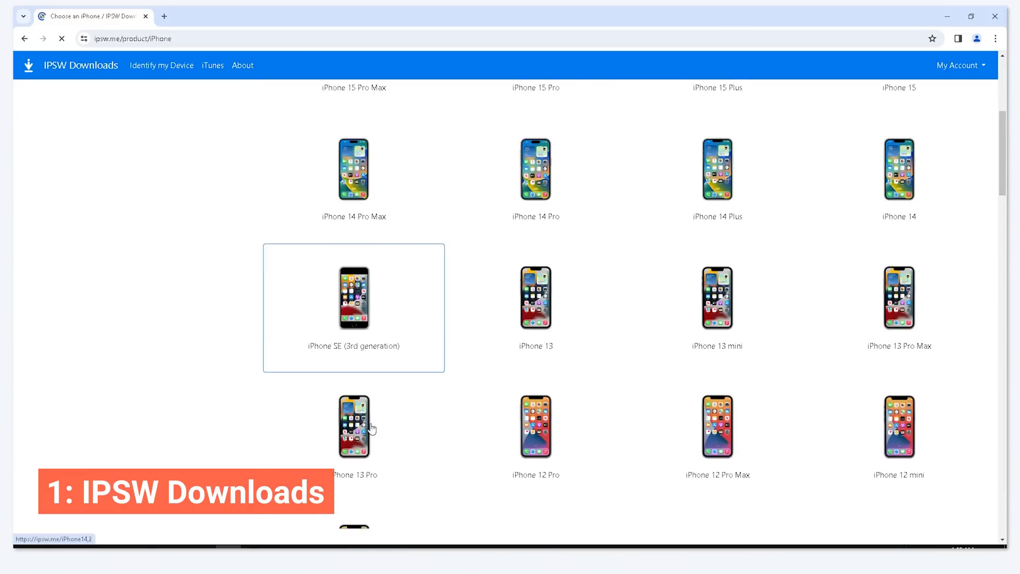
{"action": "scroll", "scroll_direction": "down", "scroll_amount": 3}
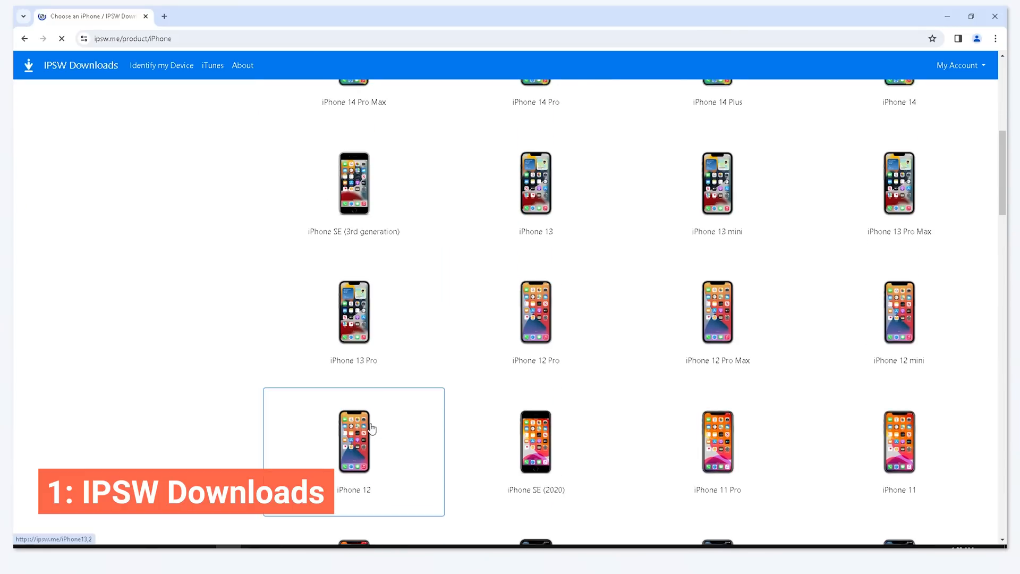
{"action": "left_click", "coordinate": [353, 442]}
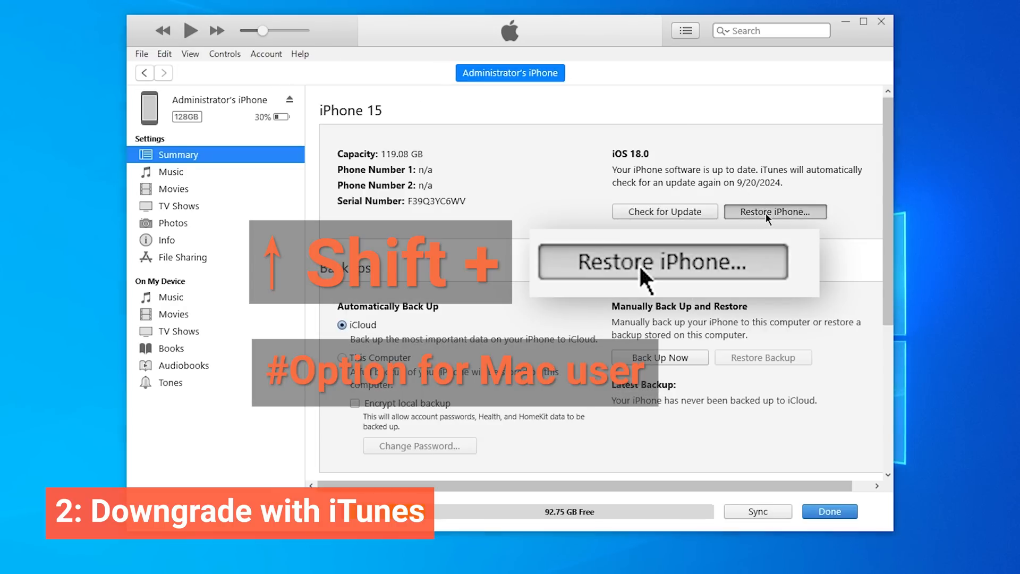
- Restore the iPhone from the iOS 17.7 .ipsw file and confirm Restore and Update; it stops with error 1667
{"action": "left_click", "coordinate": [775, 212]}
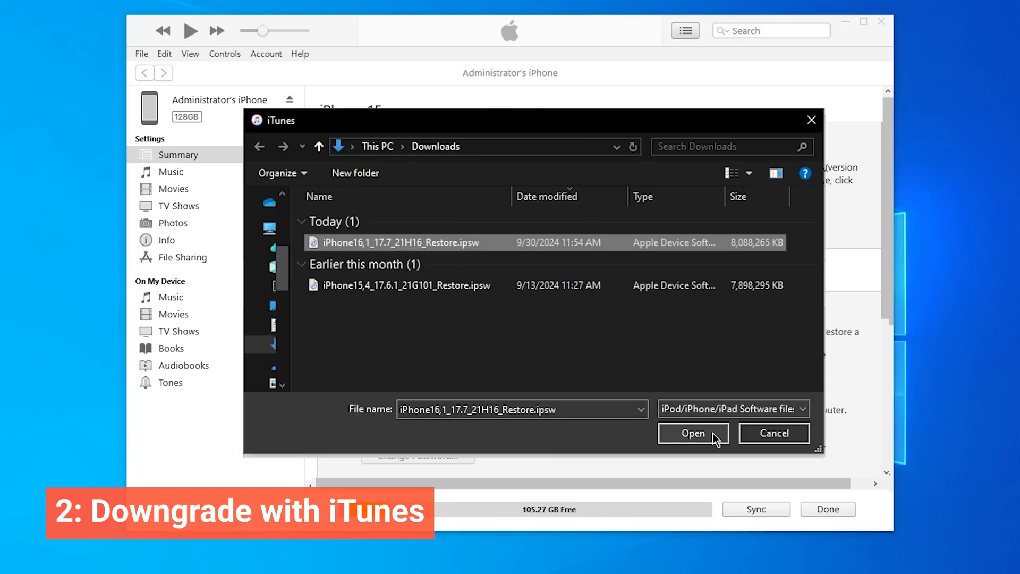
{"action": "left_click", "coordinate": [692, 434]}
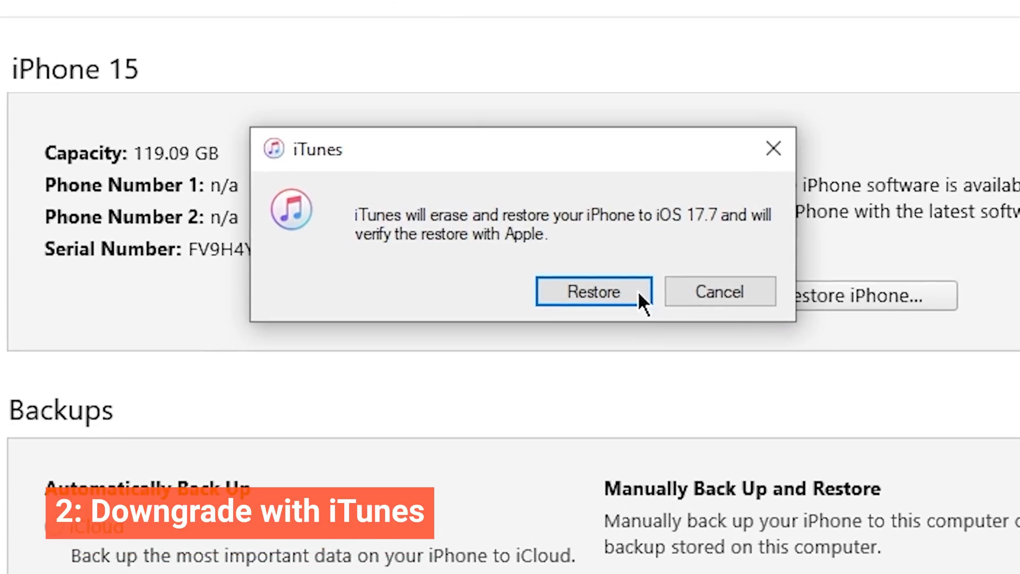
{"action": "left_click", "coordinate": [593, 291]}
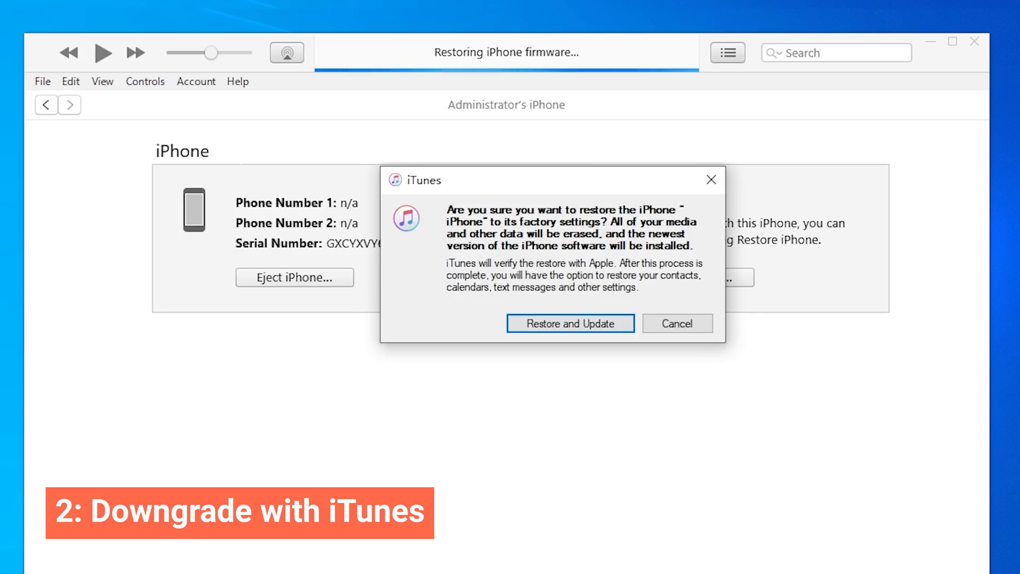
{"action": "left_click", "coordinate": [570, 324]}
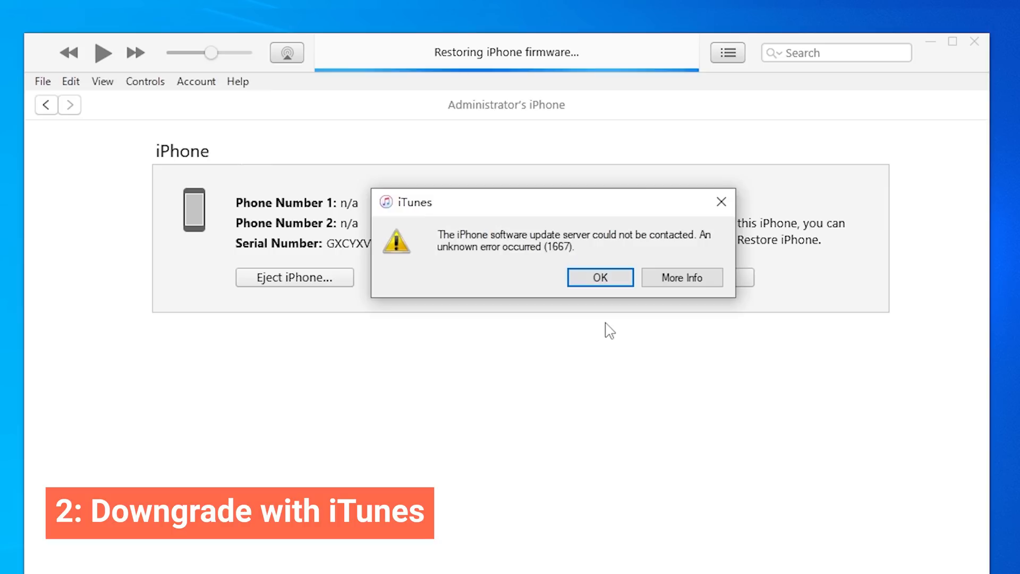